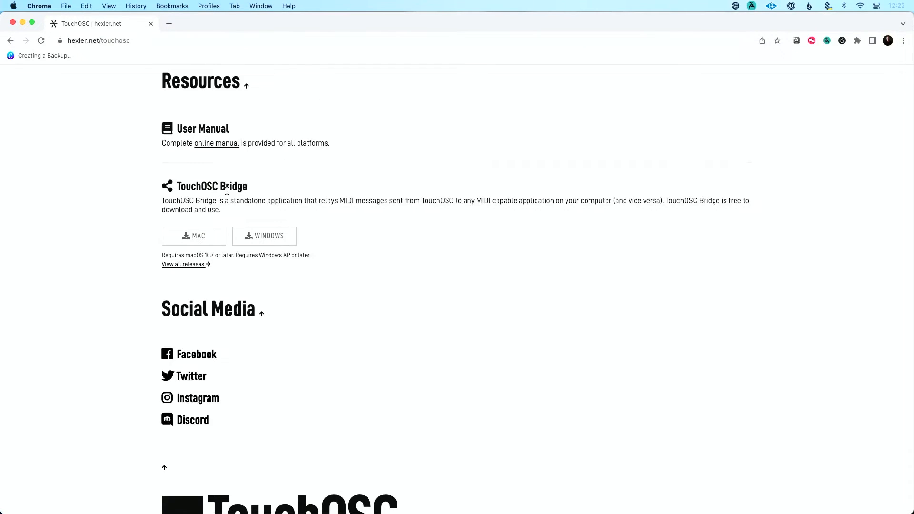
mouse_move(254, 194)
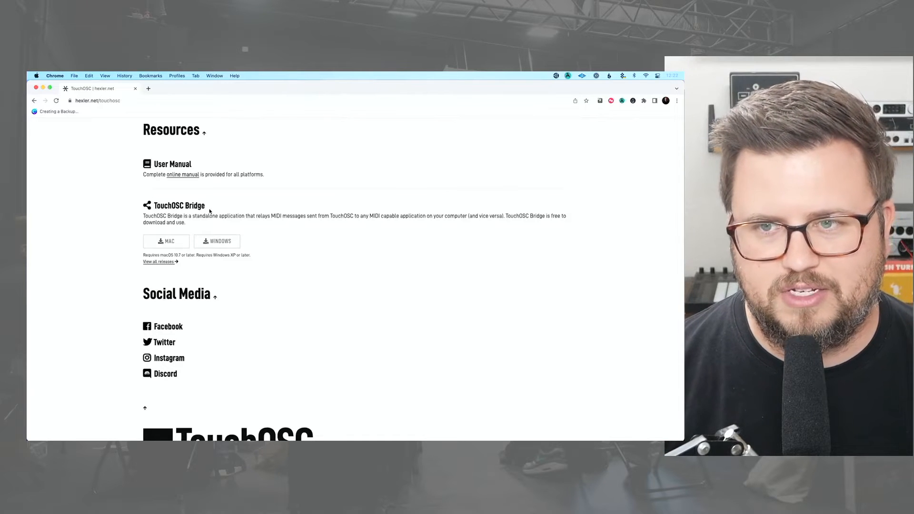
mouse_move(237, 228)
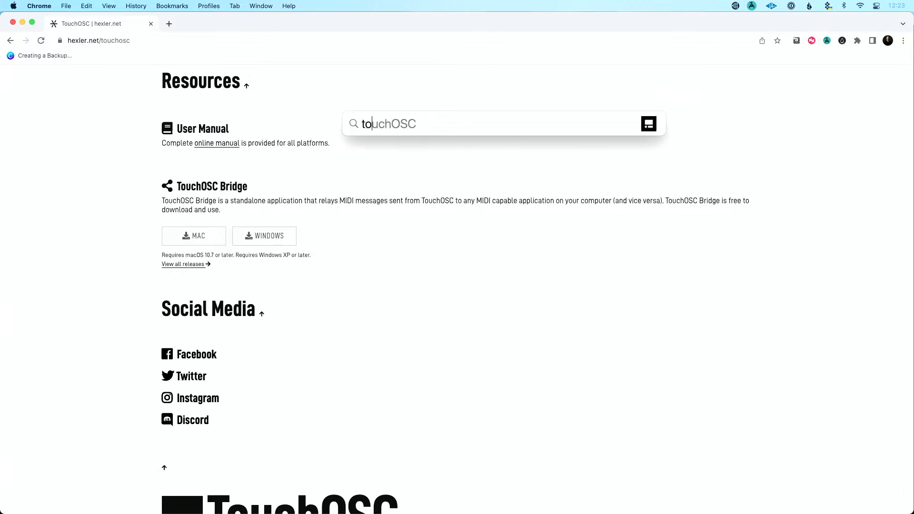
Step: Launch TouchOSC Bridge via Spotlight and view its menu bar options
text(touch)
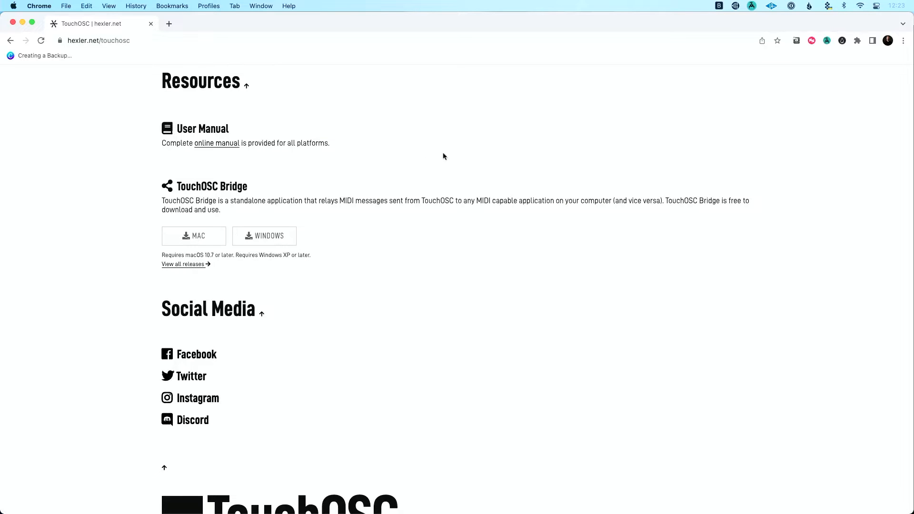
click(719, 6)
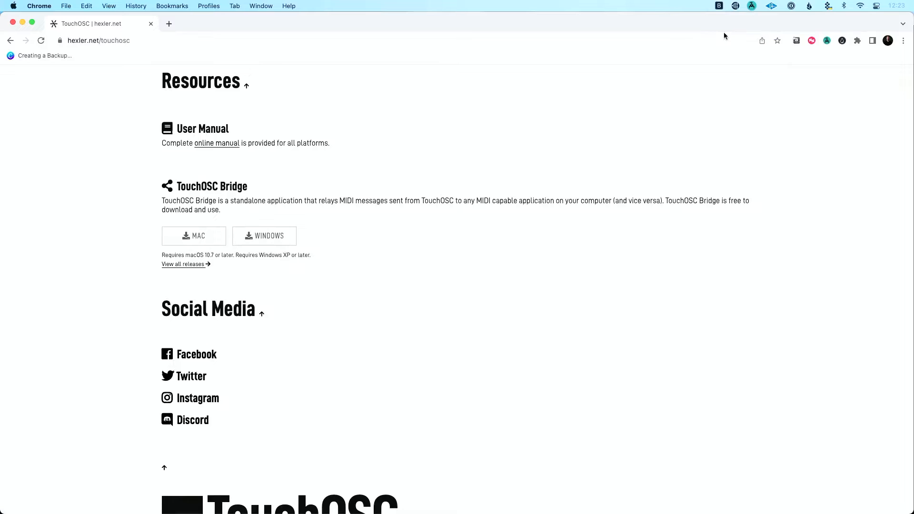
click(719, 6)
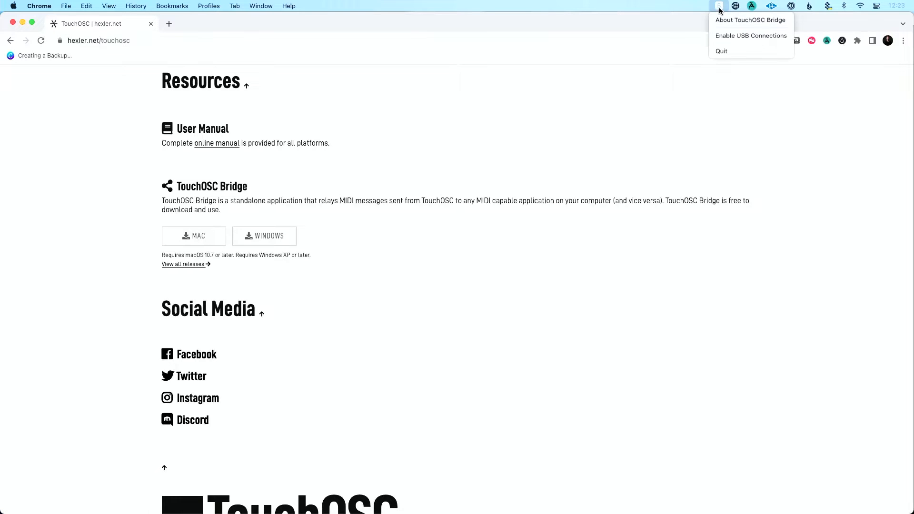
click(673, 88)
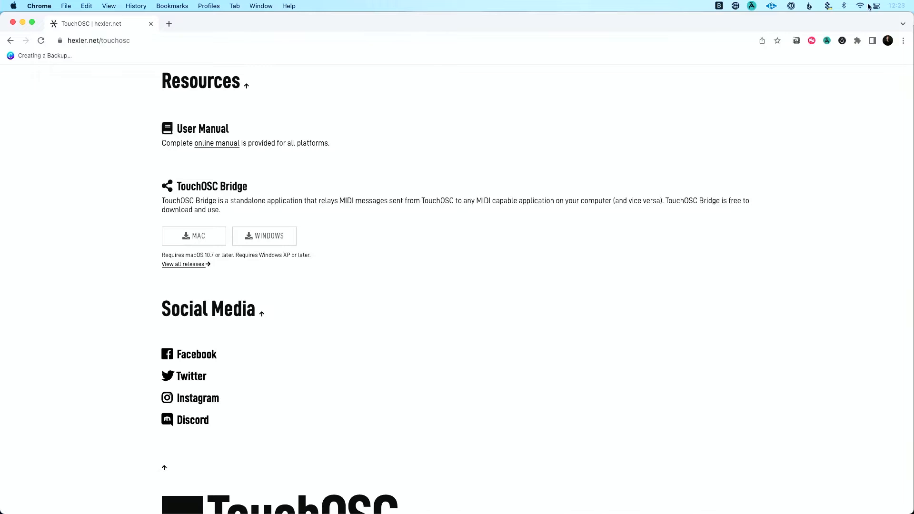
click(860, 6)
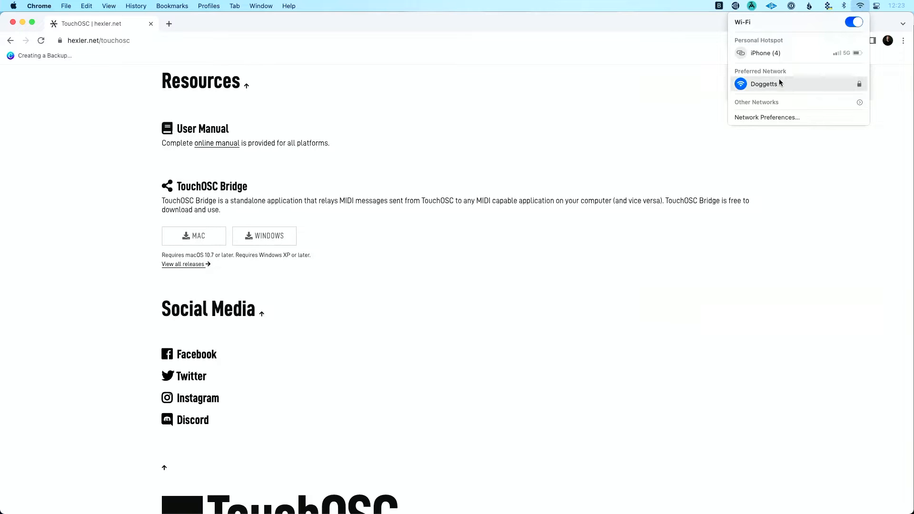
click(702, 31)
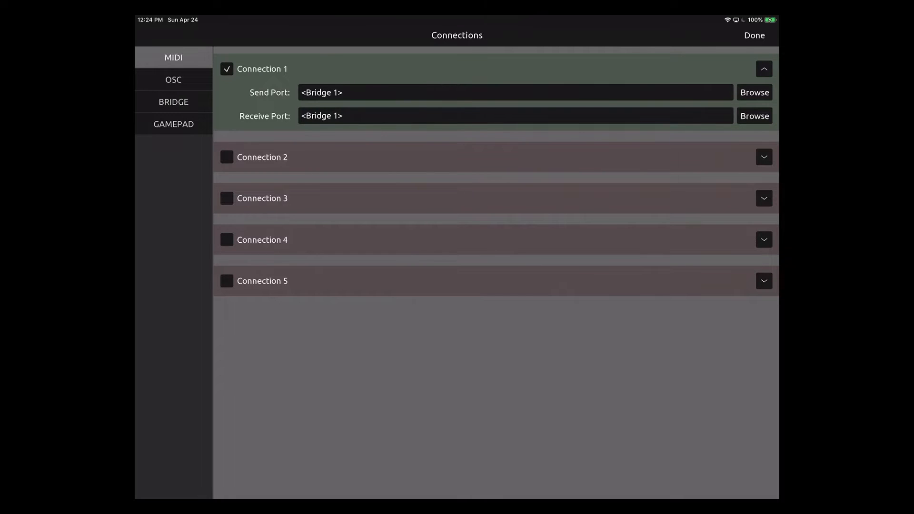
Step: Show the Bridge settings and browse available hosts for Connection 1
click(173, 101)
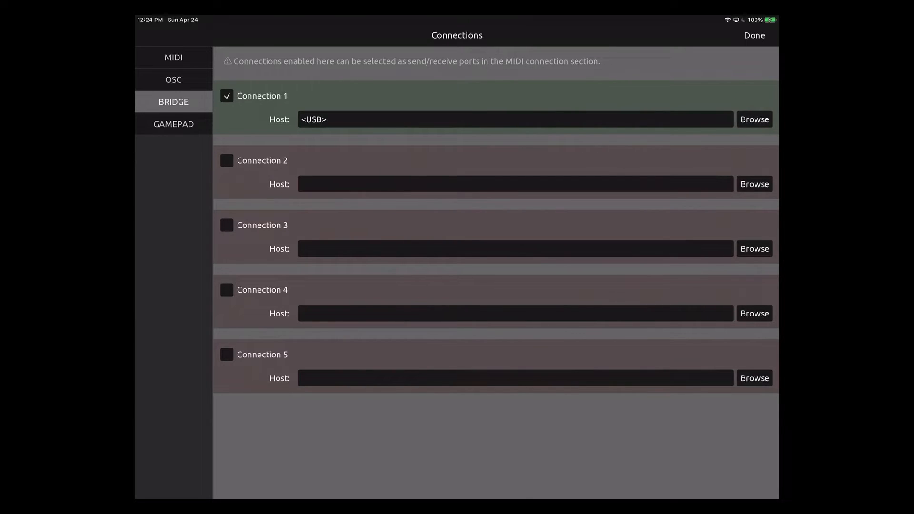
click(516, 119)
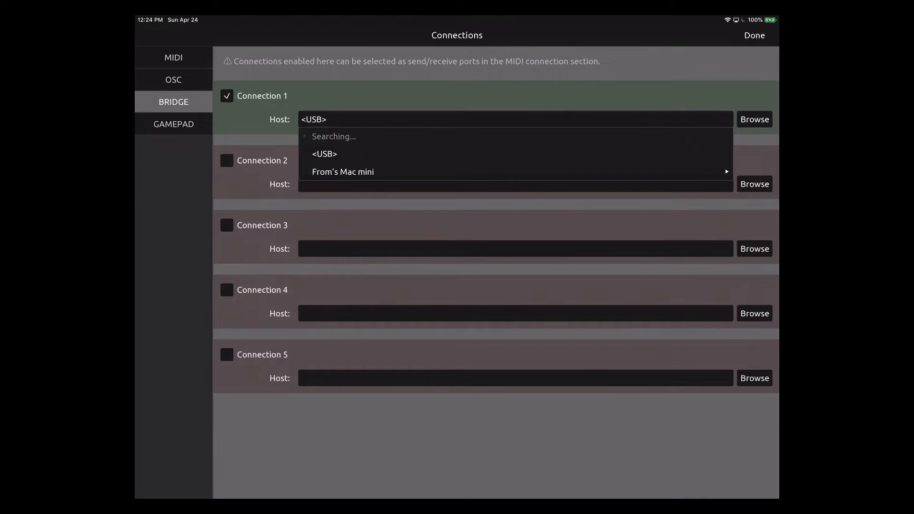
Step: Point Bridge Connection 1 at the Mac mini's 192.168.4.26:12101 address
click(343, 172)
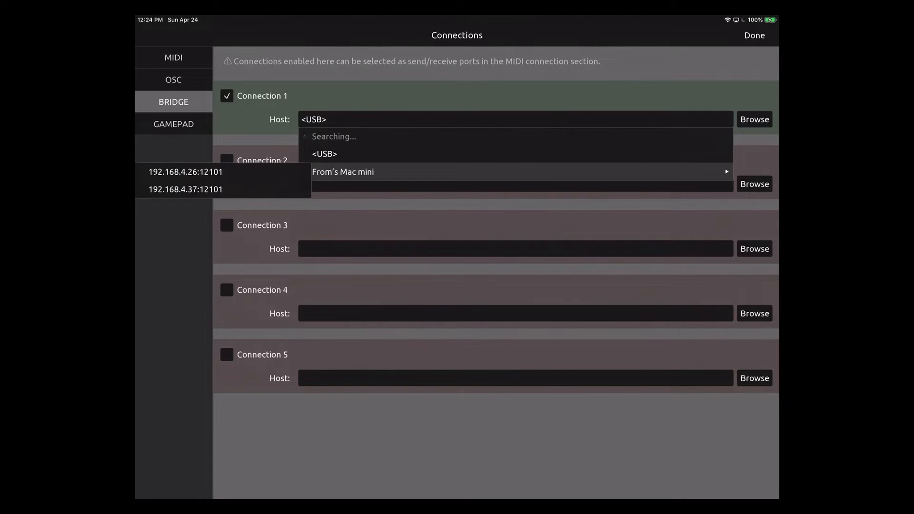
click(185, 171)
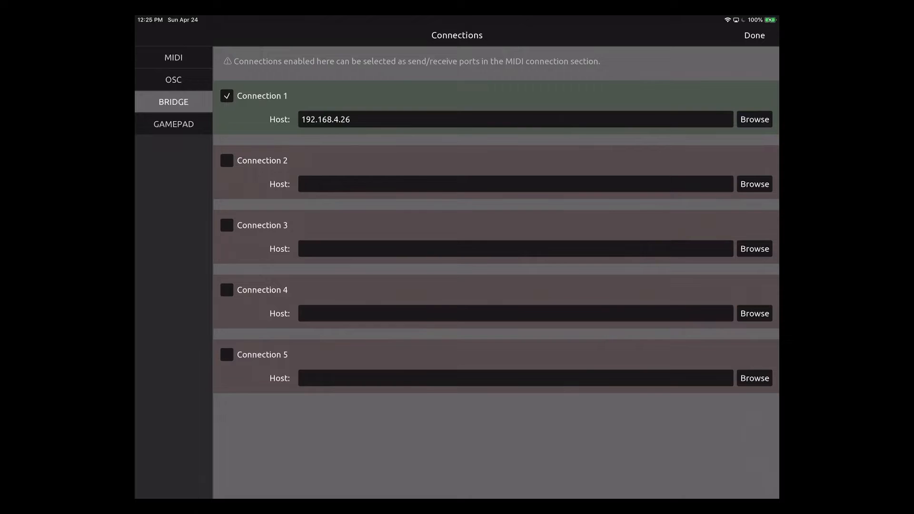
click(754, 120)
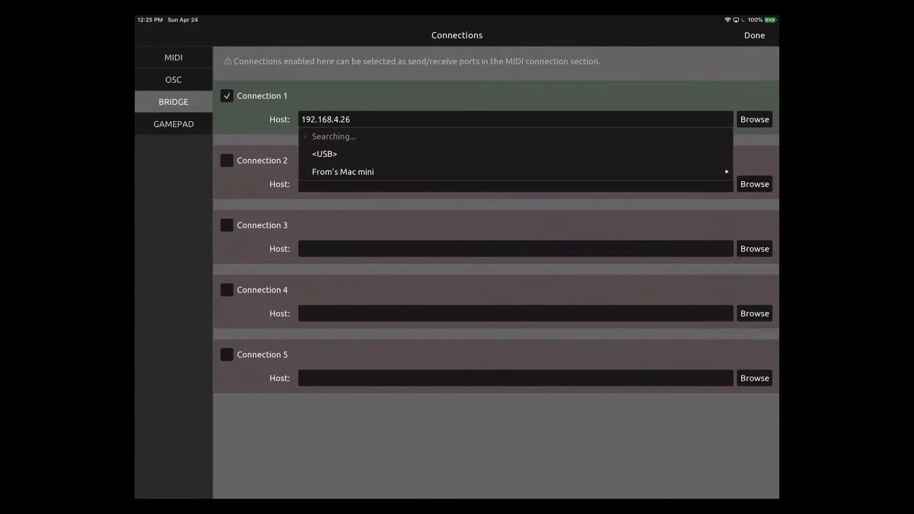
click(343, 172)
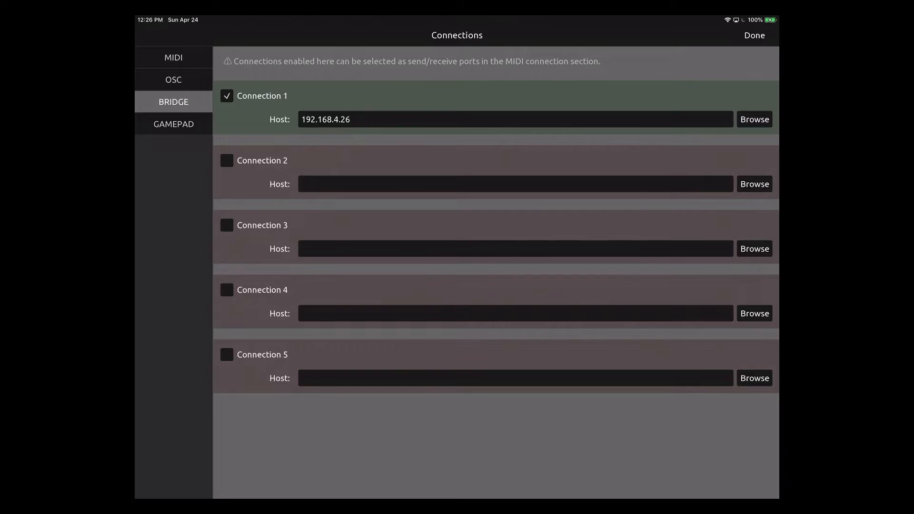
Step: Set MIDI Connection 1's Send Port and Receive Port to <Bridge 1>
click(173, 58)
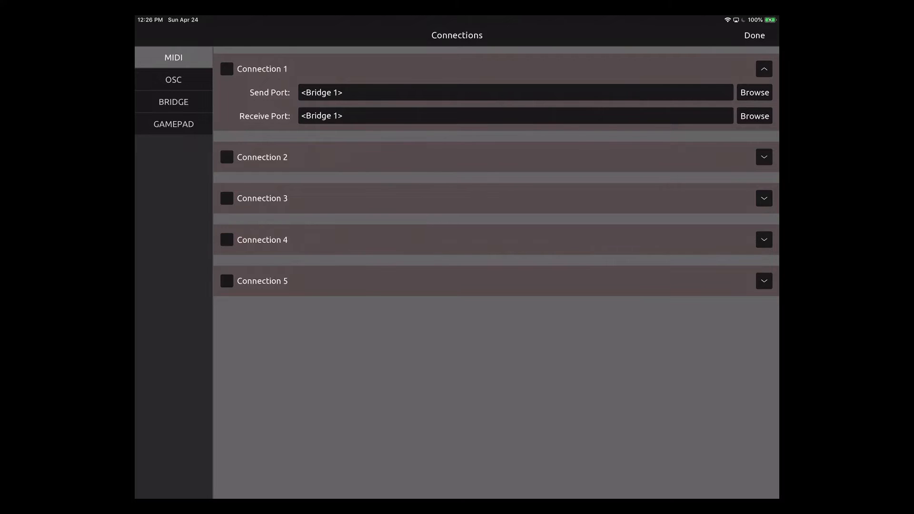
click(516, 92)
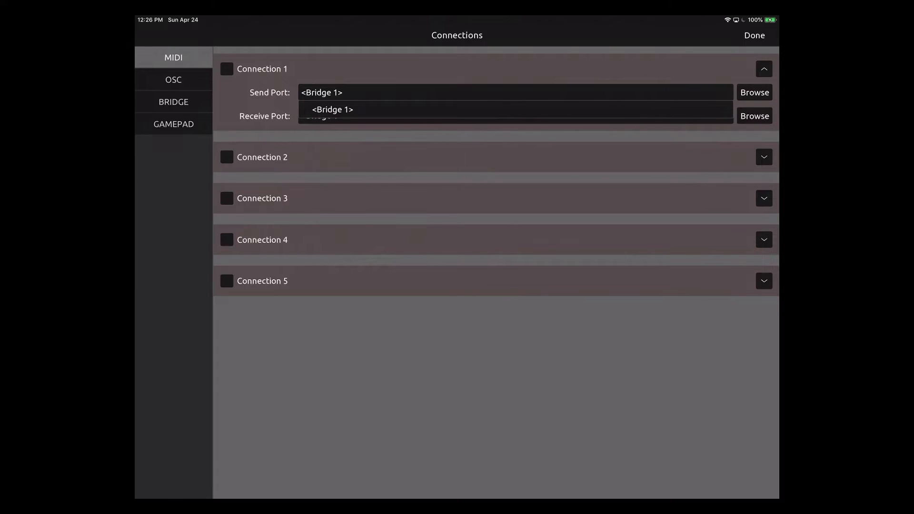
click(332, 109)
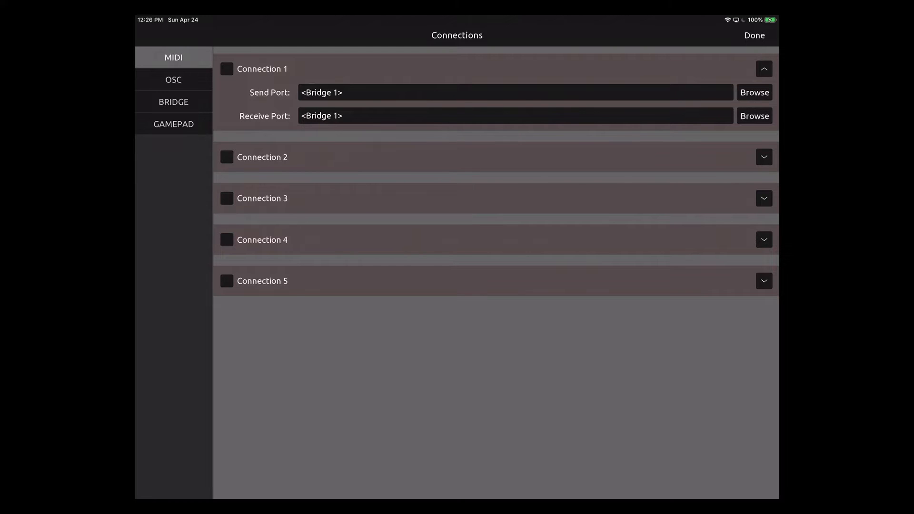
click(515, 115)
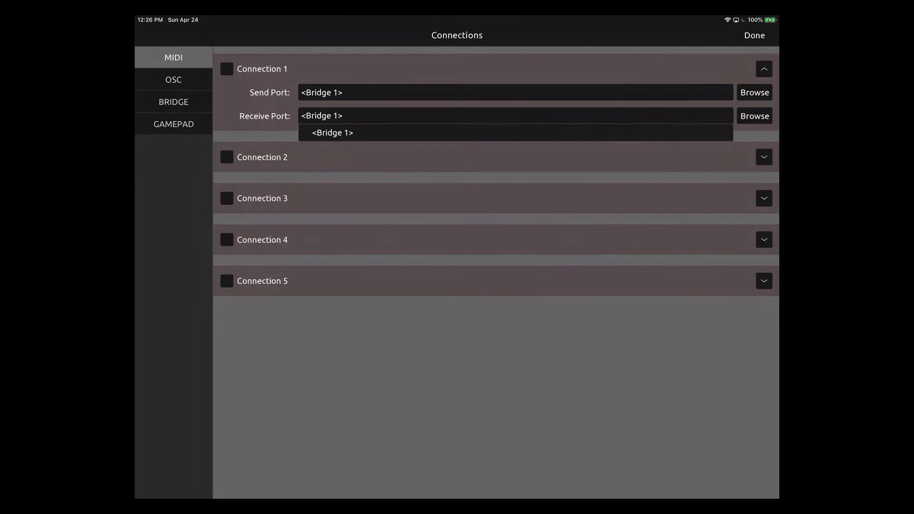
click(332, 133)
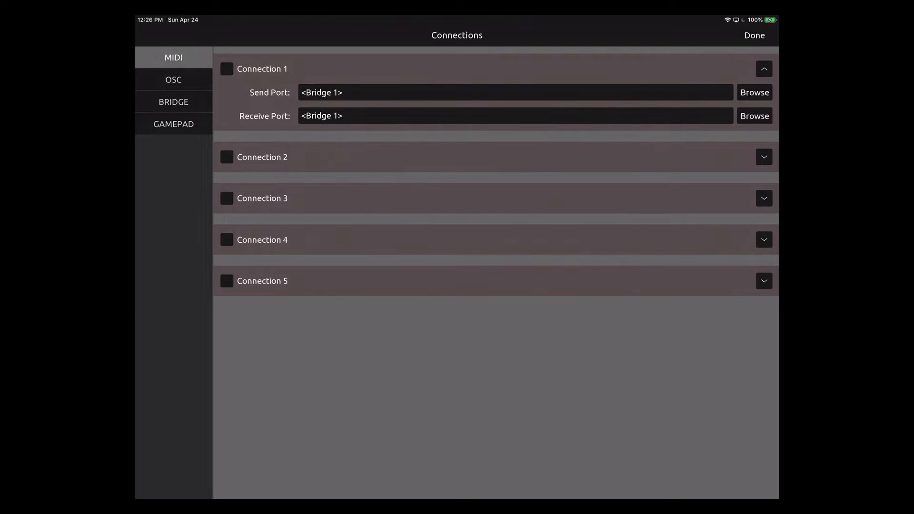
click(227, 69)
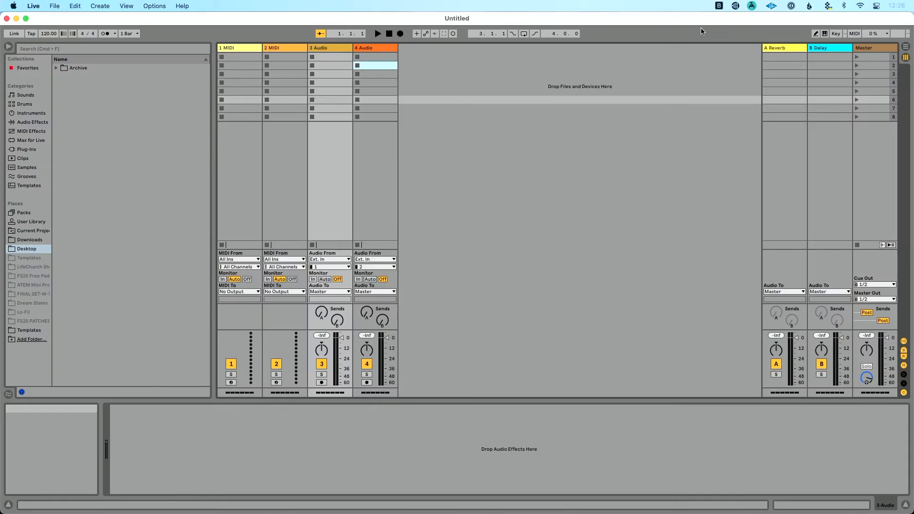
Step: Open Live's Link/Tempo/MIDI preferences to review the TouchOSC Bridge ports
click(718, 5)
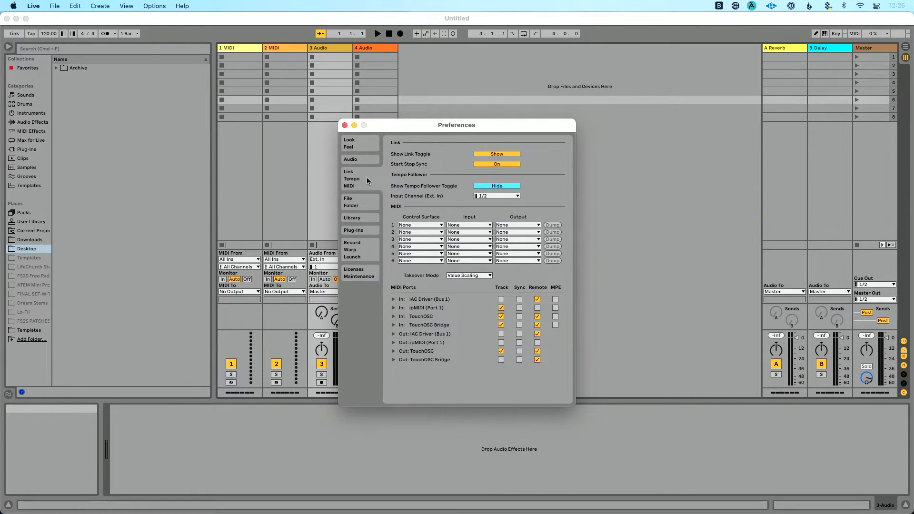
mouse_move(421, 331)
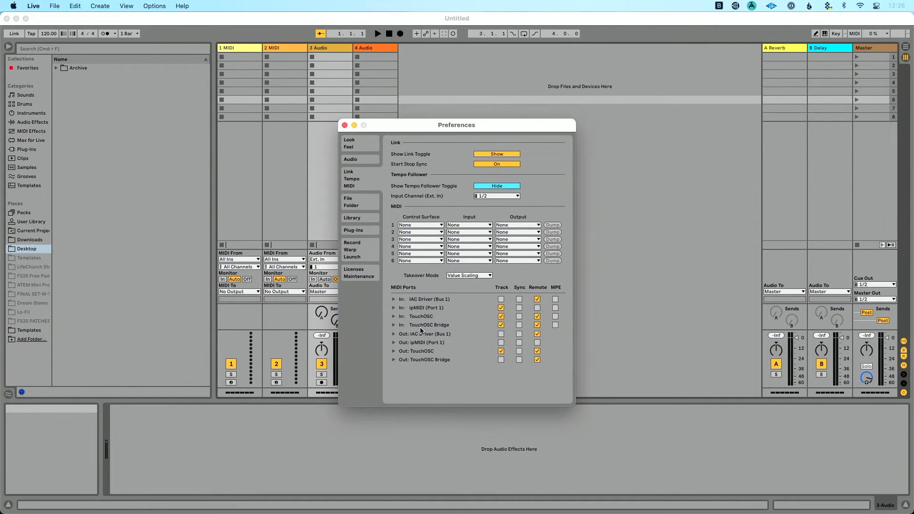
mouse_move(477, 333)
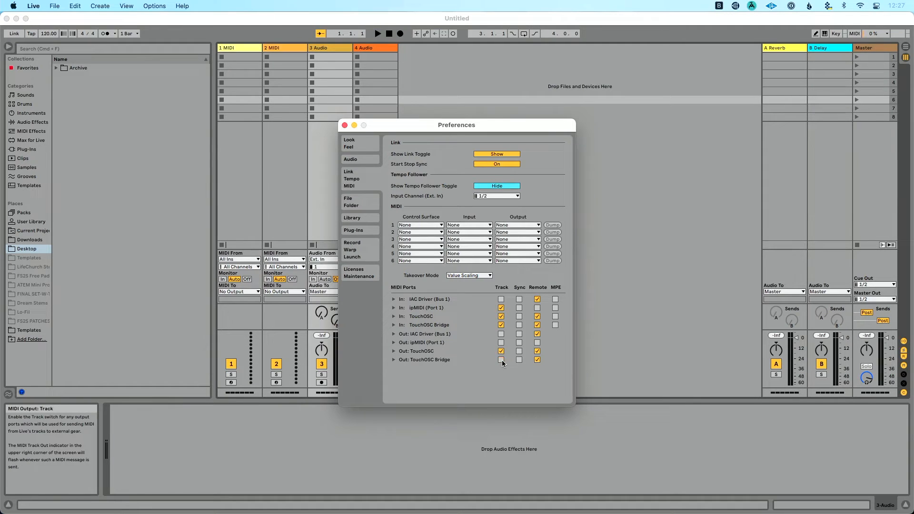
click(537, 360)
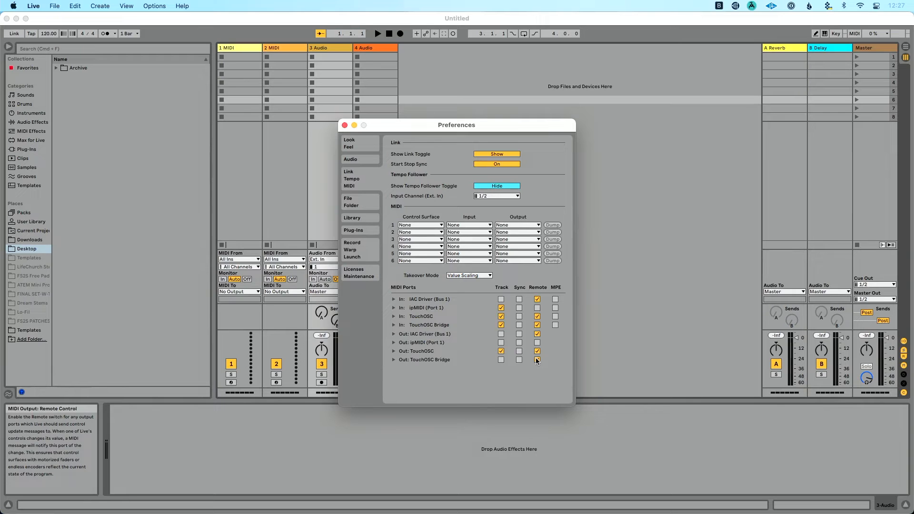
click(537, 361)
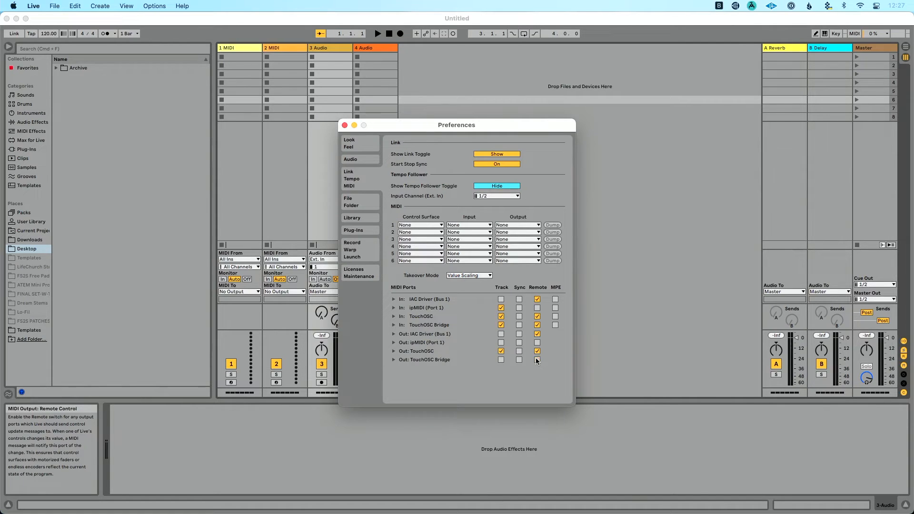
click(537, 360)
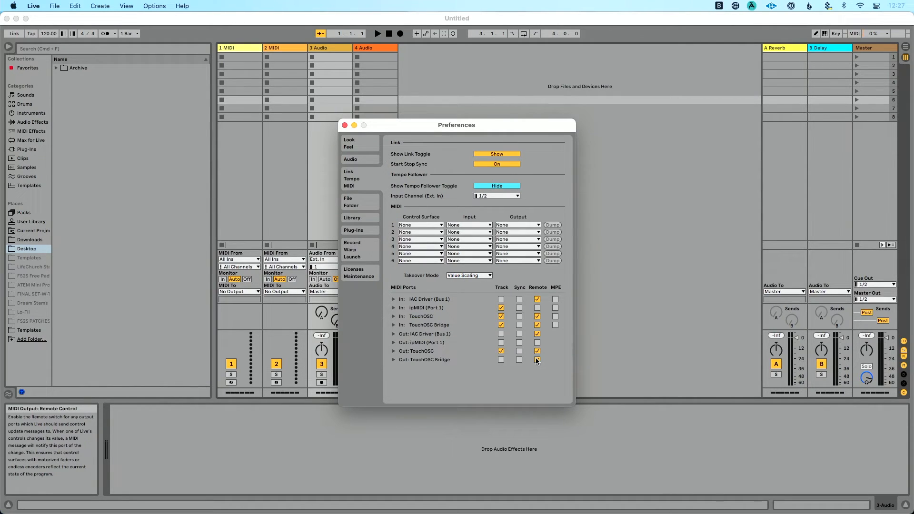